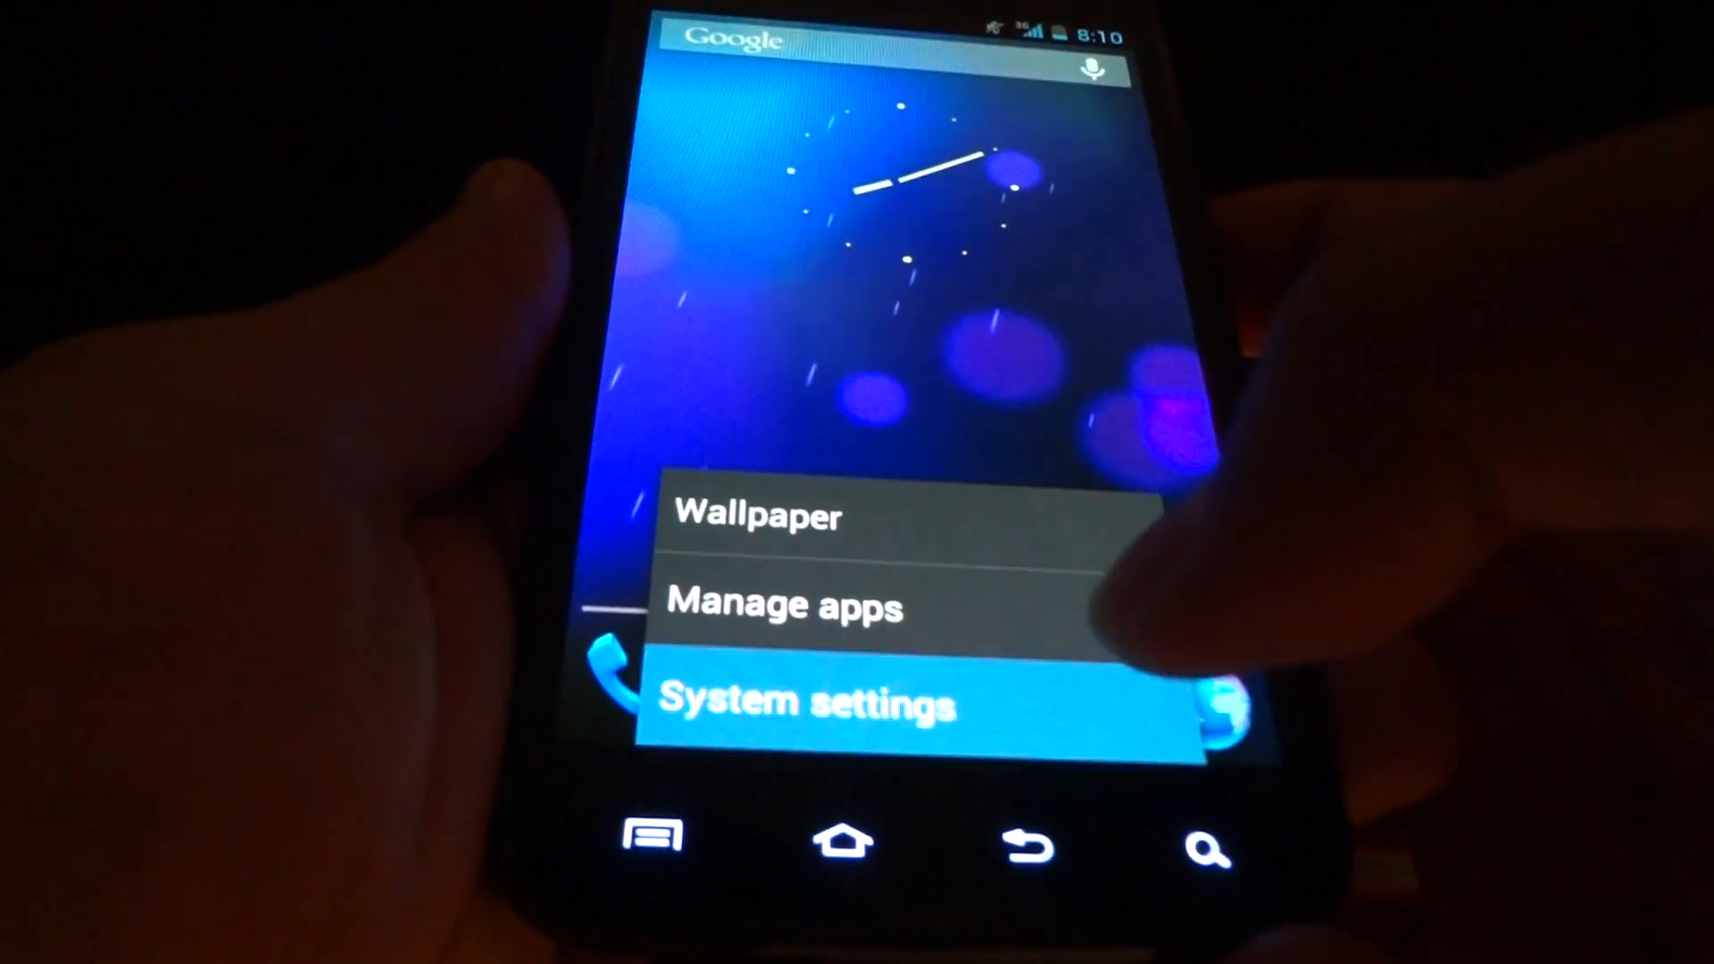
Step: Show About phone listing model SAMSUNG-SGH-I727 and Android version 4.1.1 via System settings
left_click(805, 703)
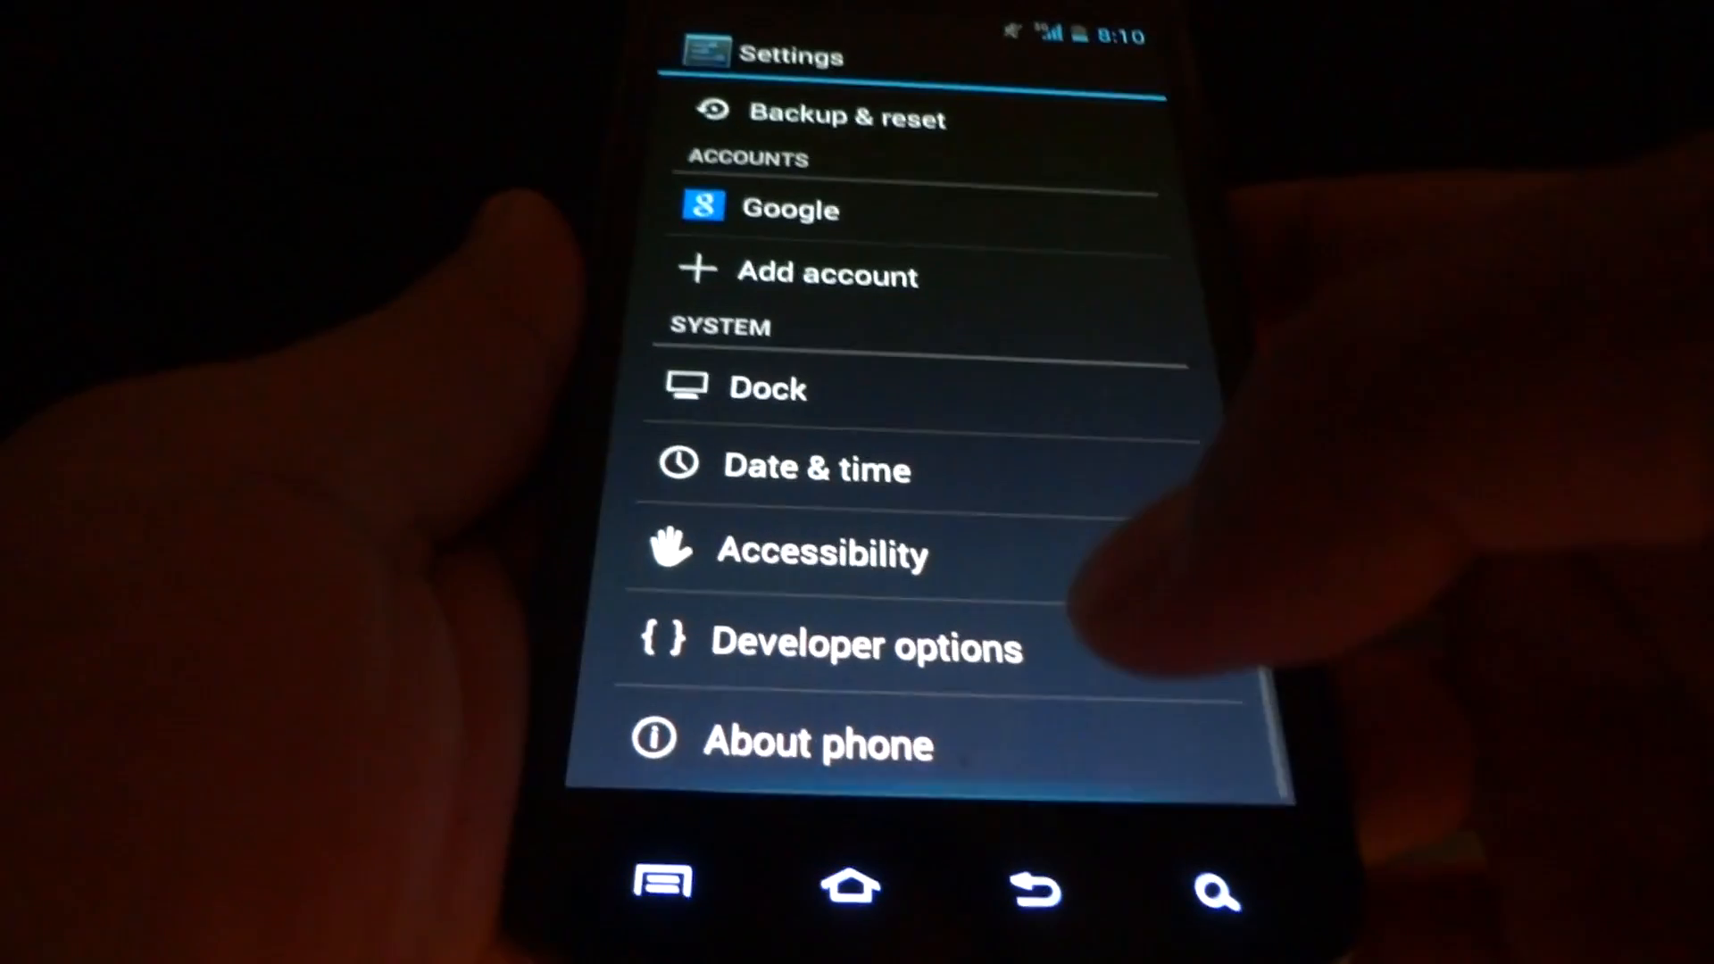
left_click(818, 743)
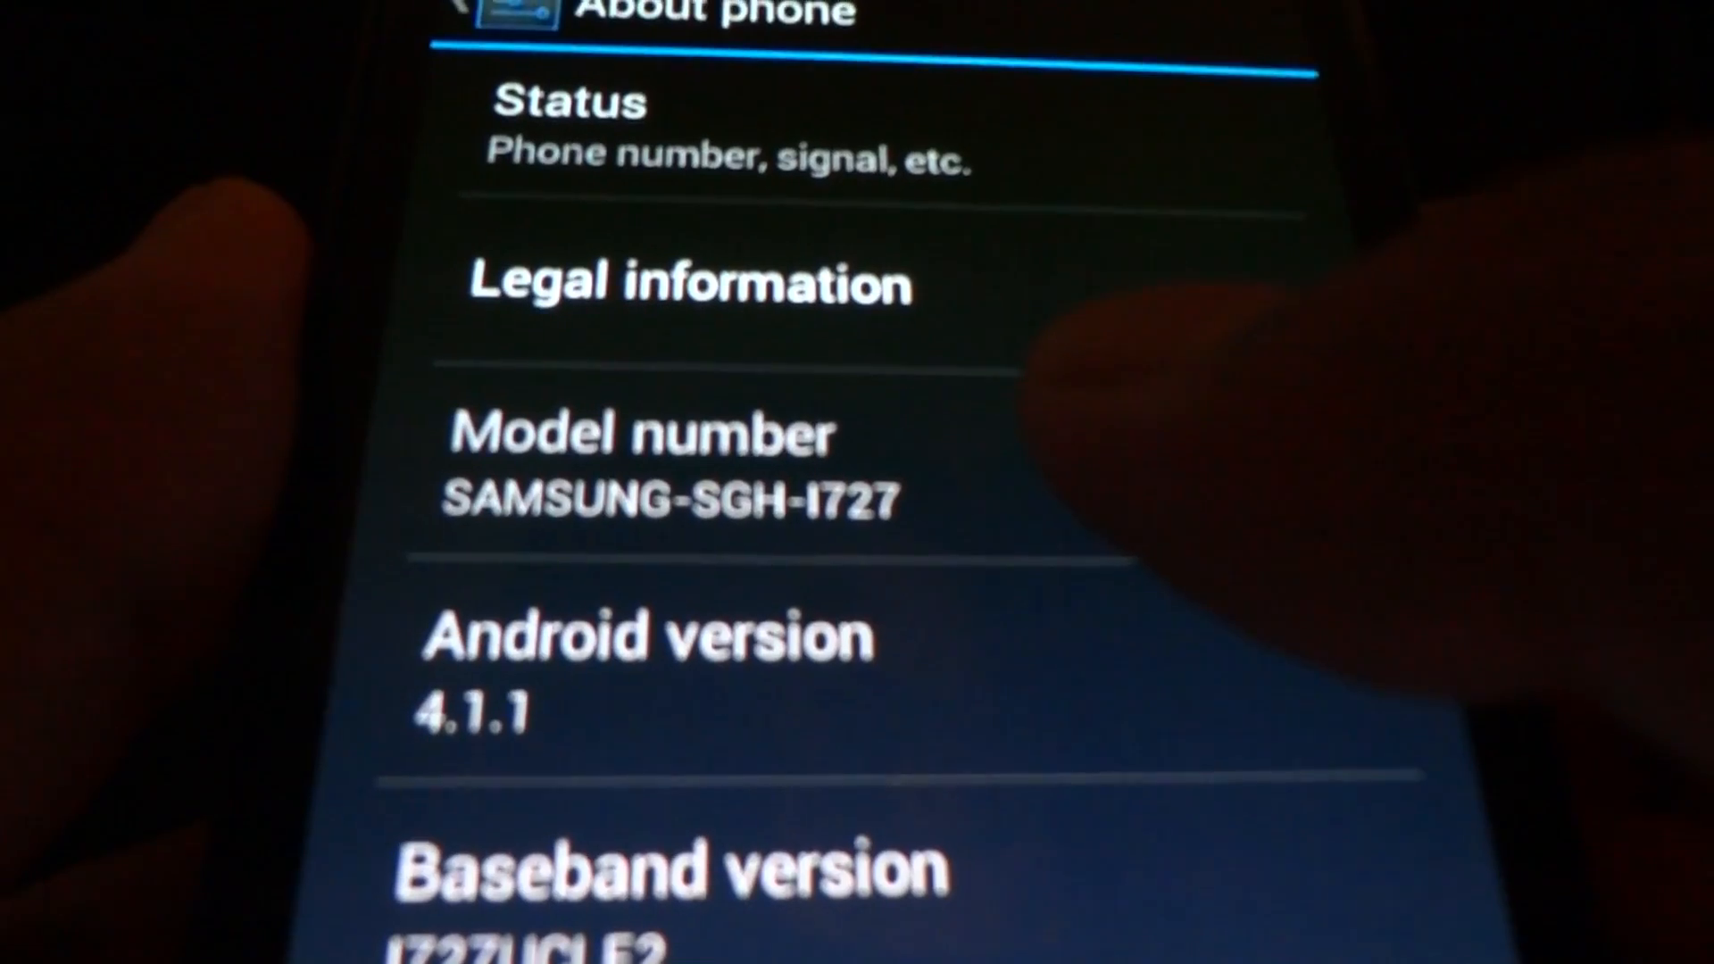
scroll("up", 3)
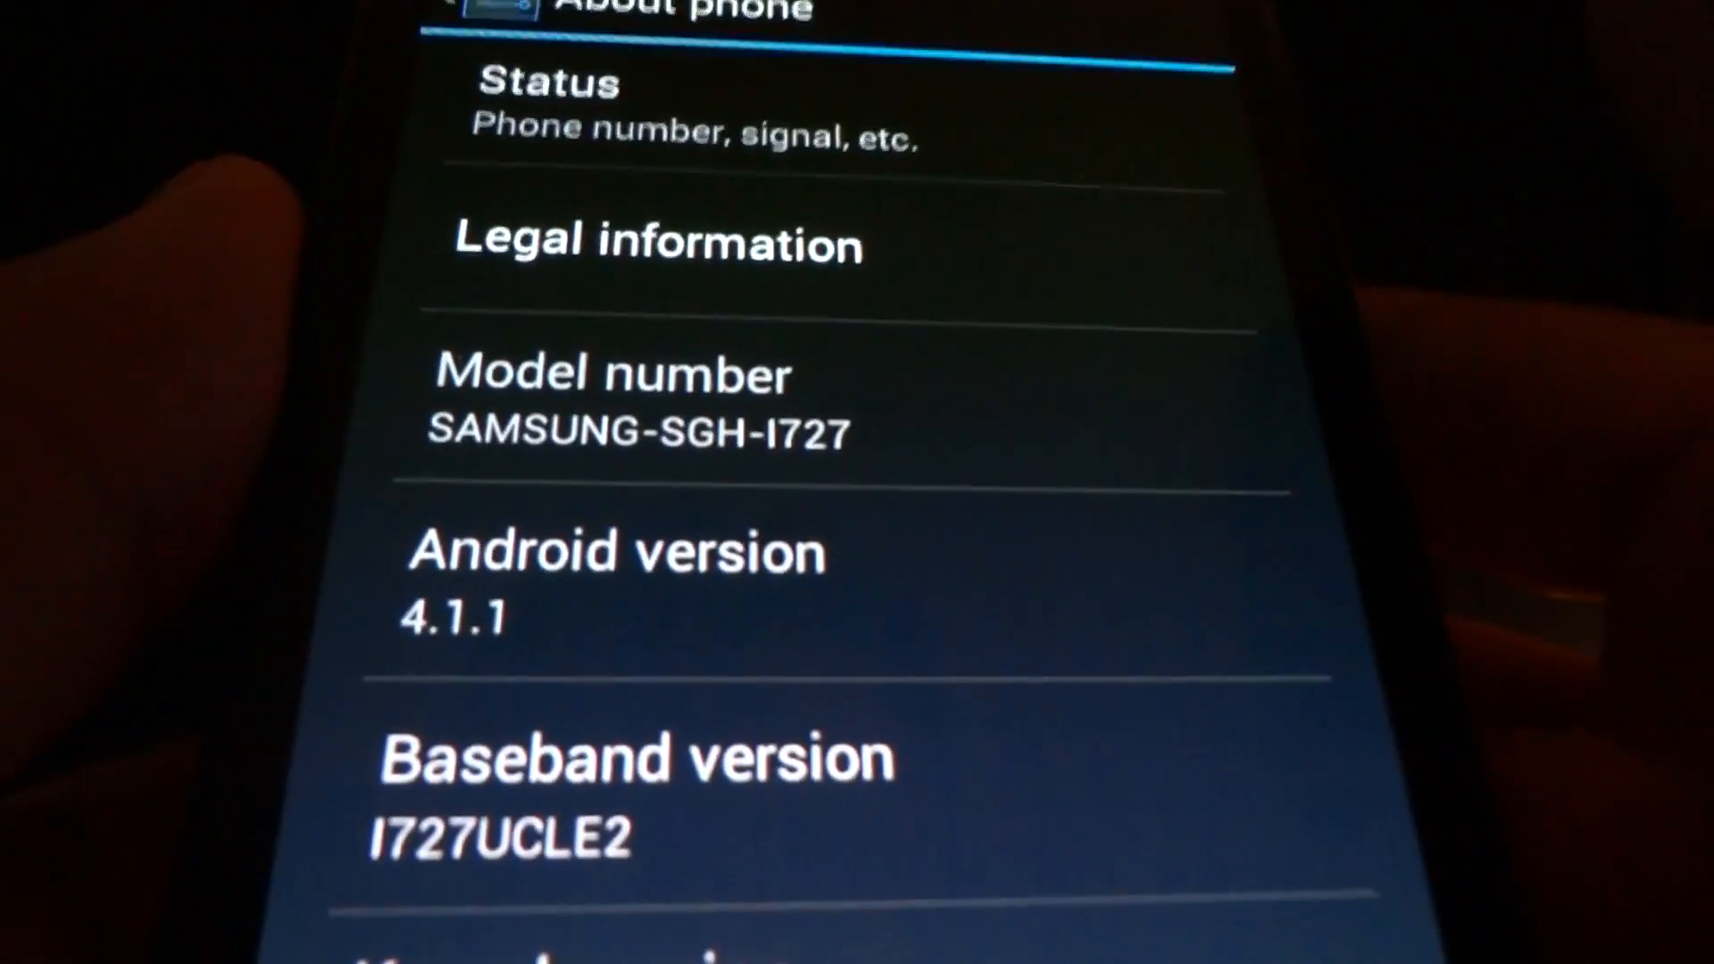
scroll("up", 3)
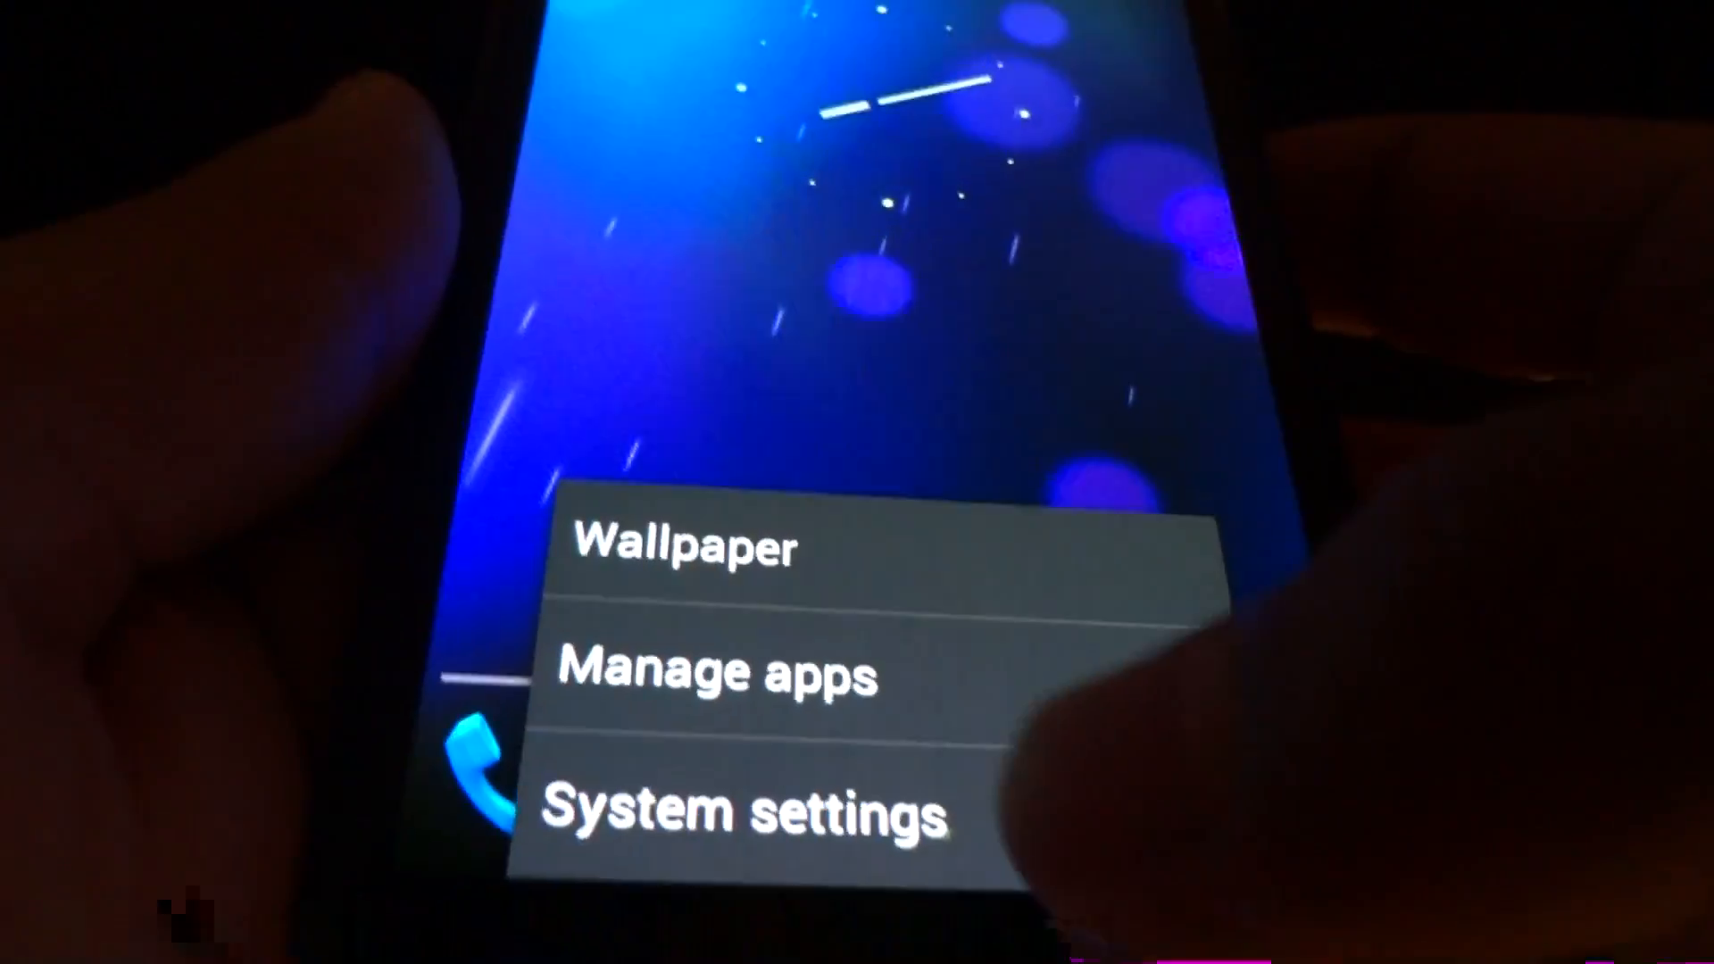
Step: Reopen About phone and reveal Liquid Smooth version Liquid-JB-v2.0-Beta2 with its August 2012 build date
left_click(749, 810)
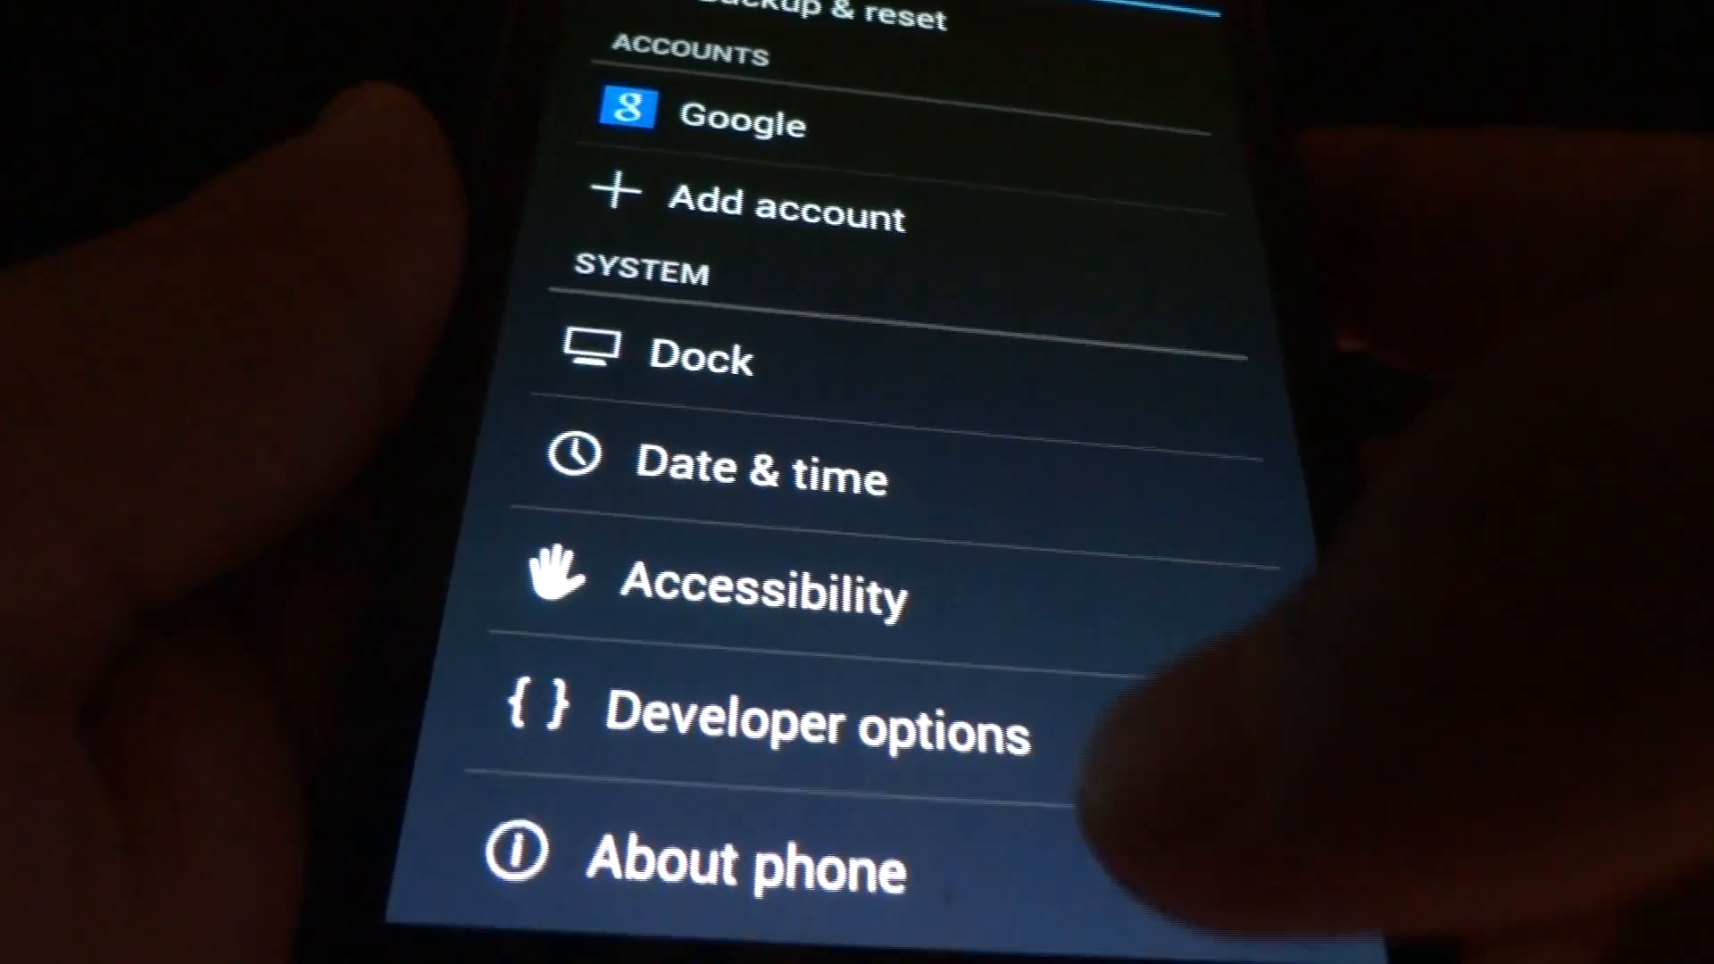
left_click(746, 867)
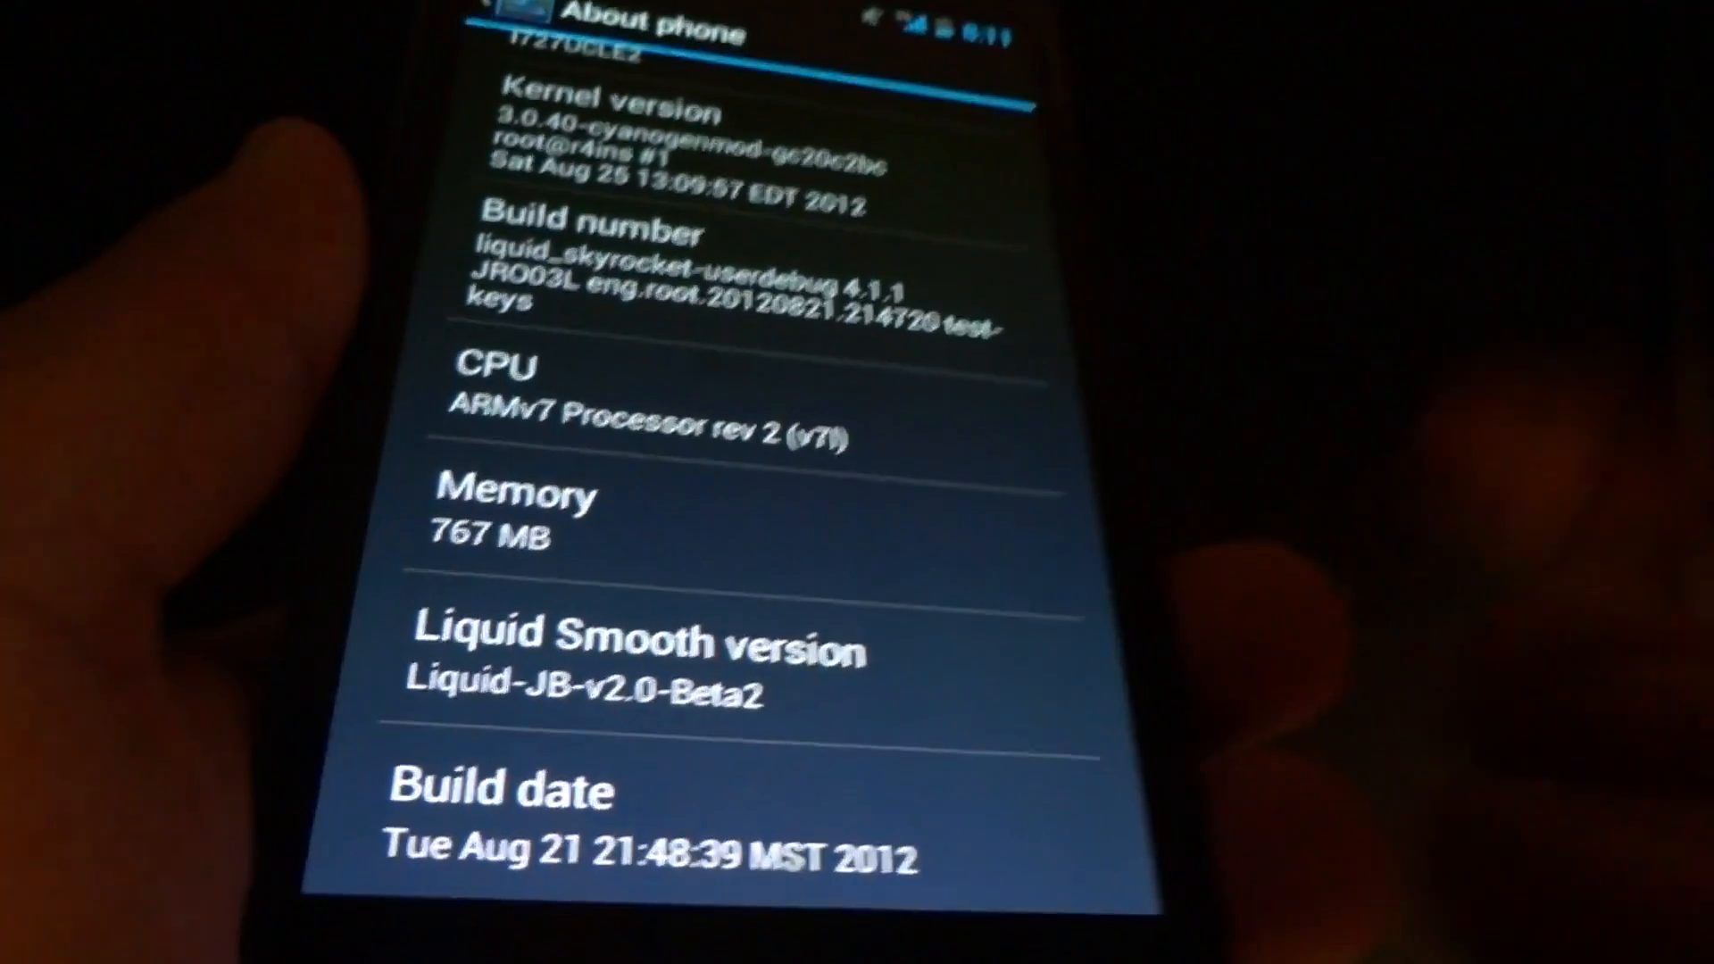
scroll("down", 3)
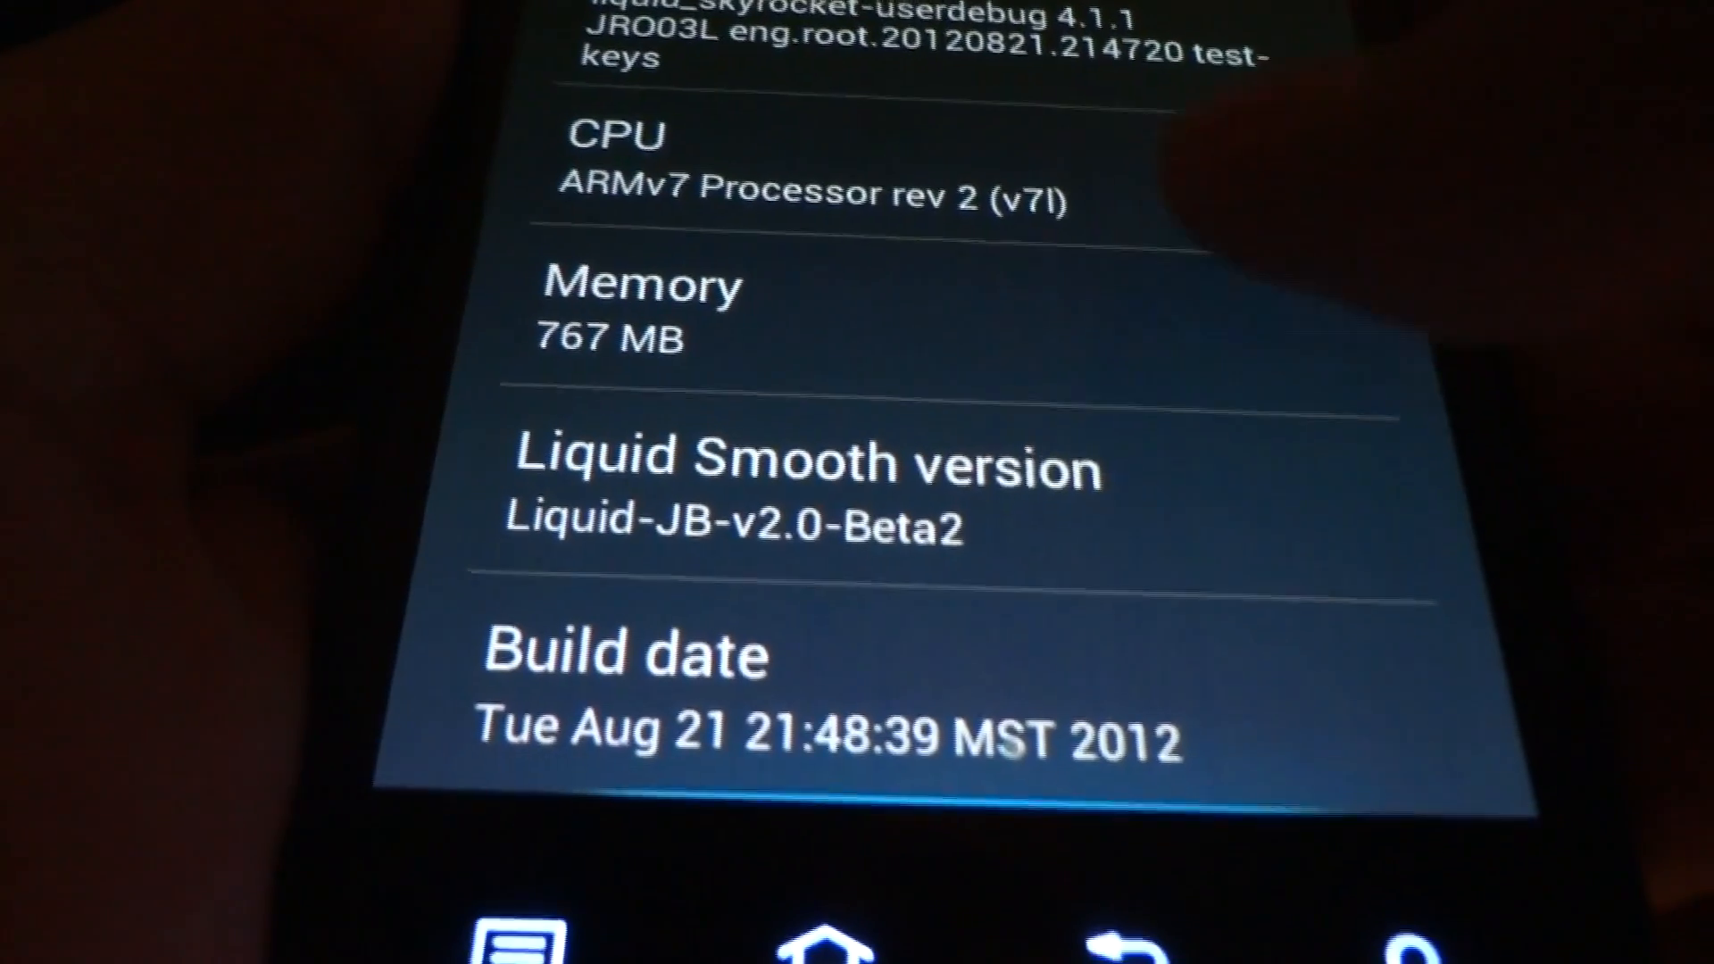